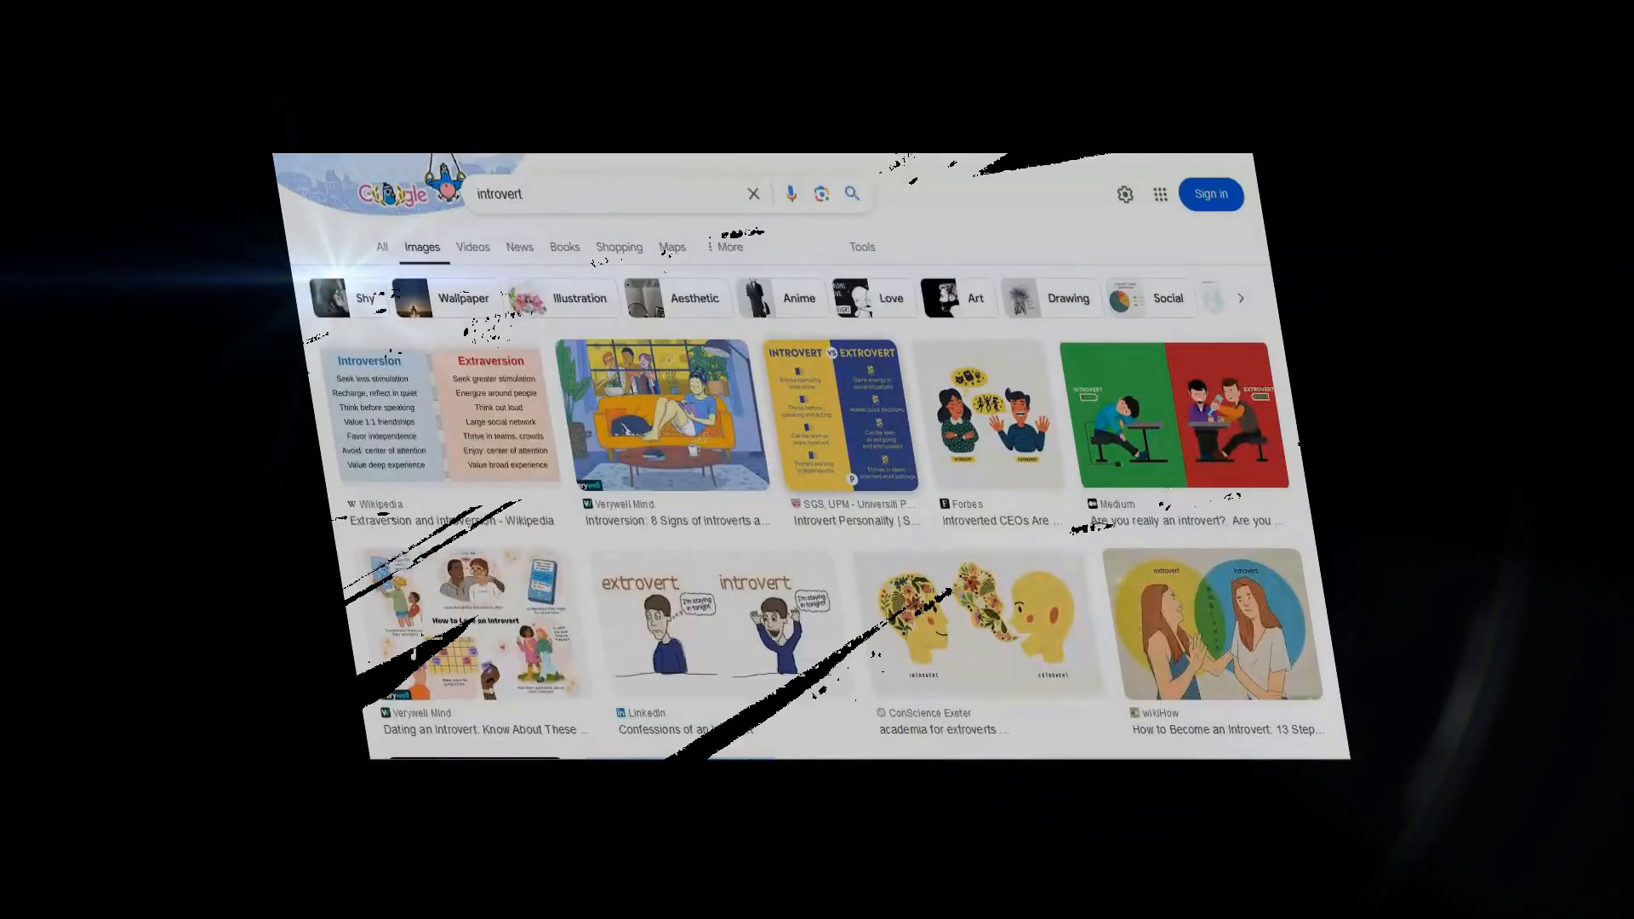
- Scroll down through the Duolingo YouTube results
scroll(down, 3)
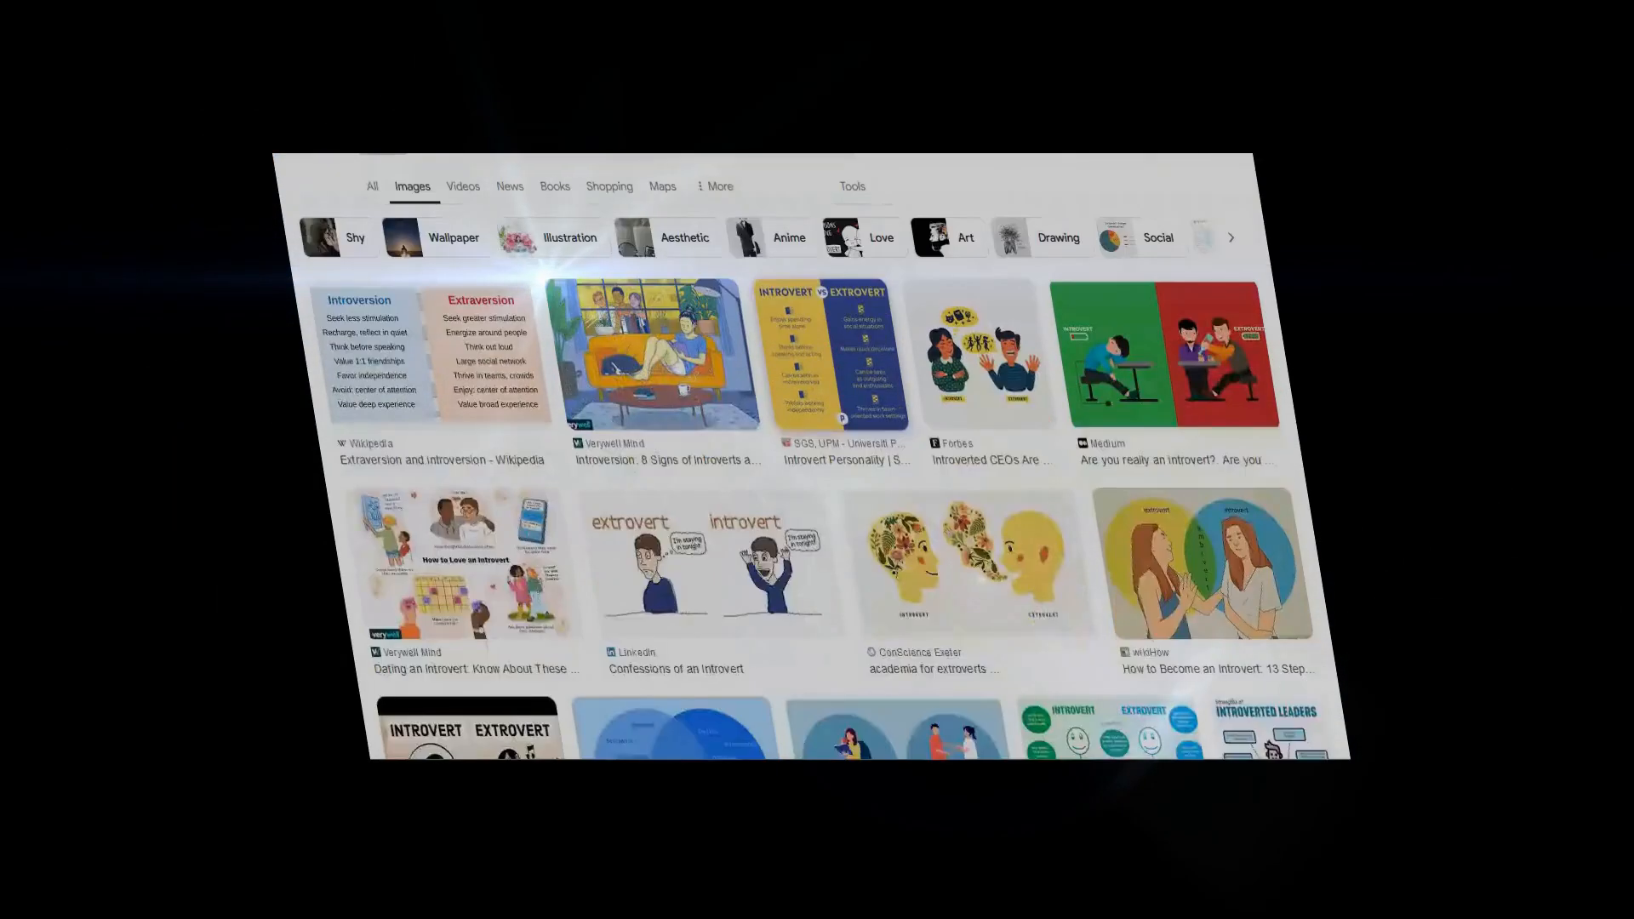
scroll(down, 3)
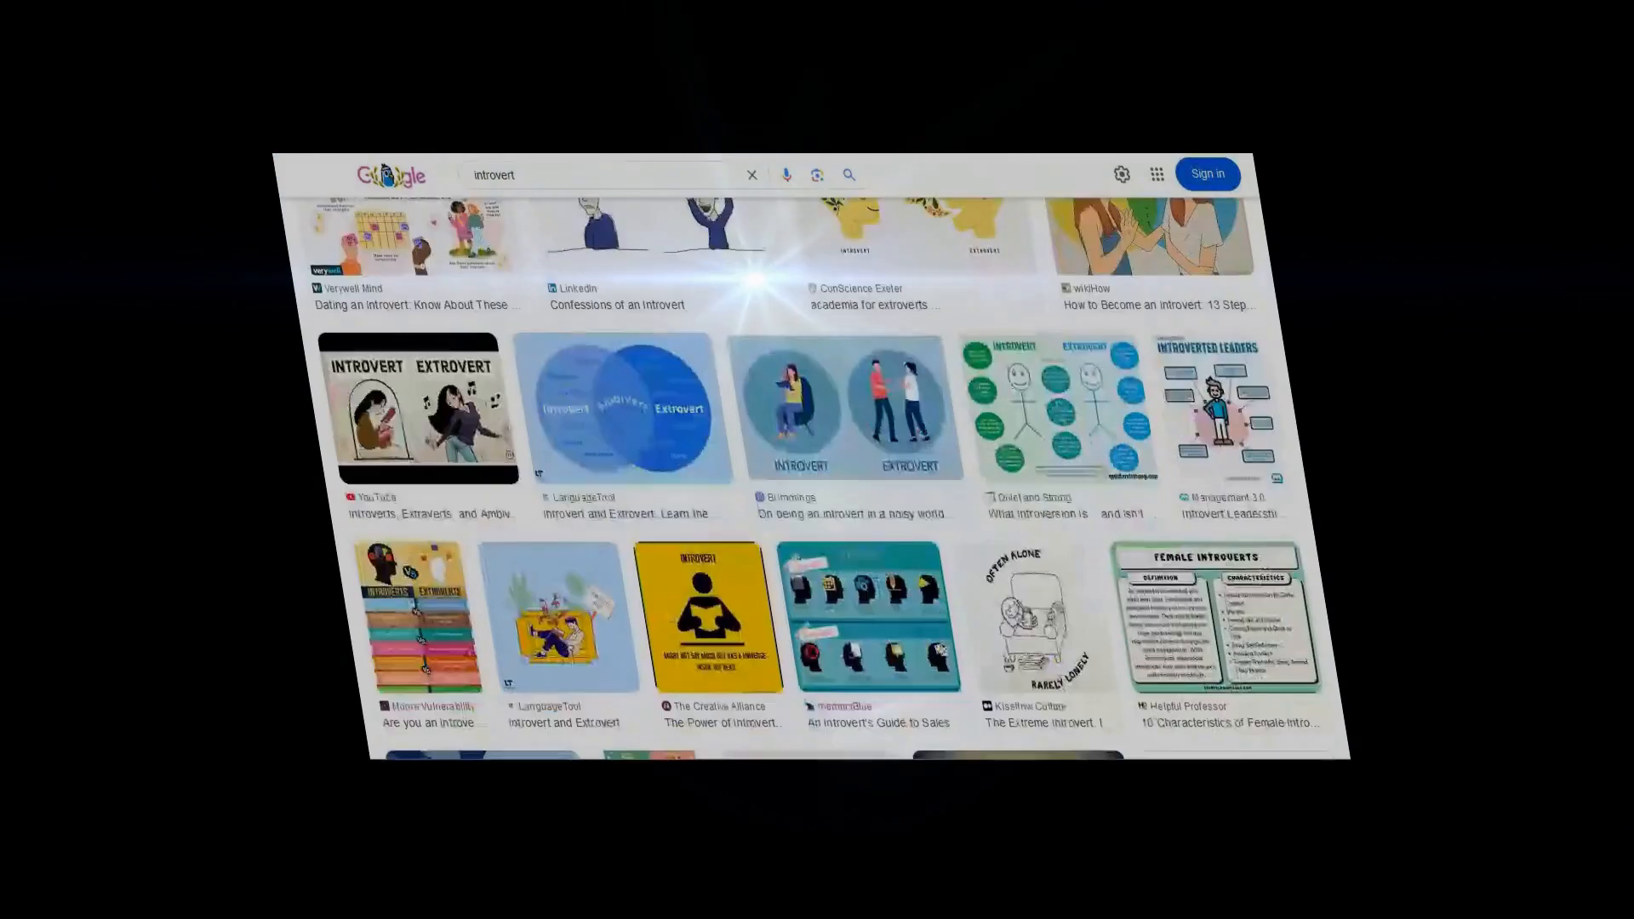
scroll(down, 3)
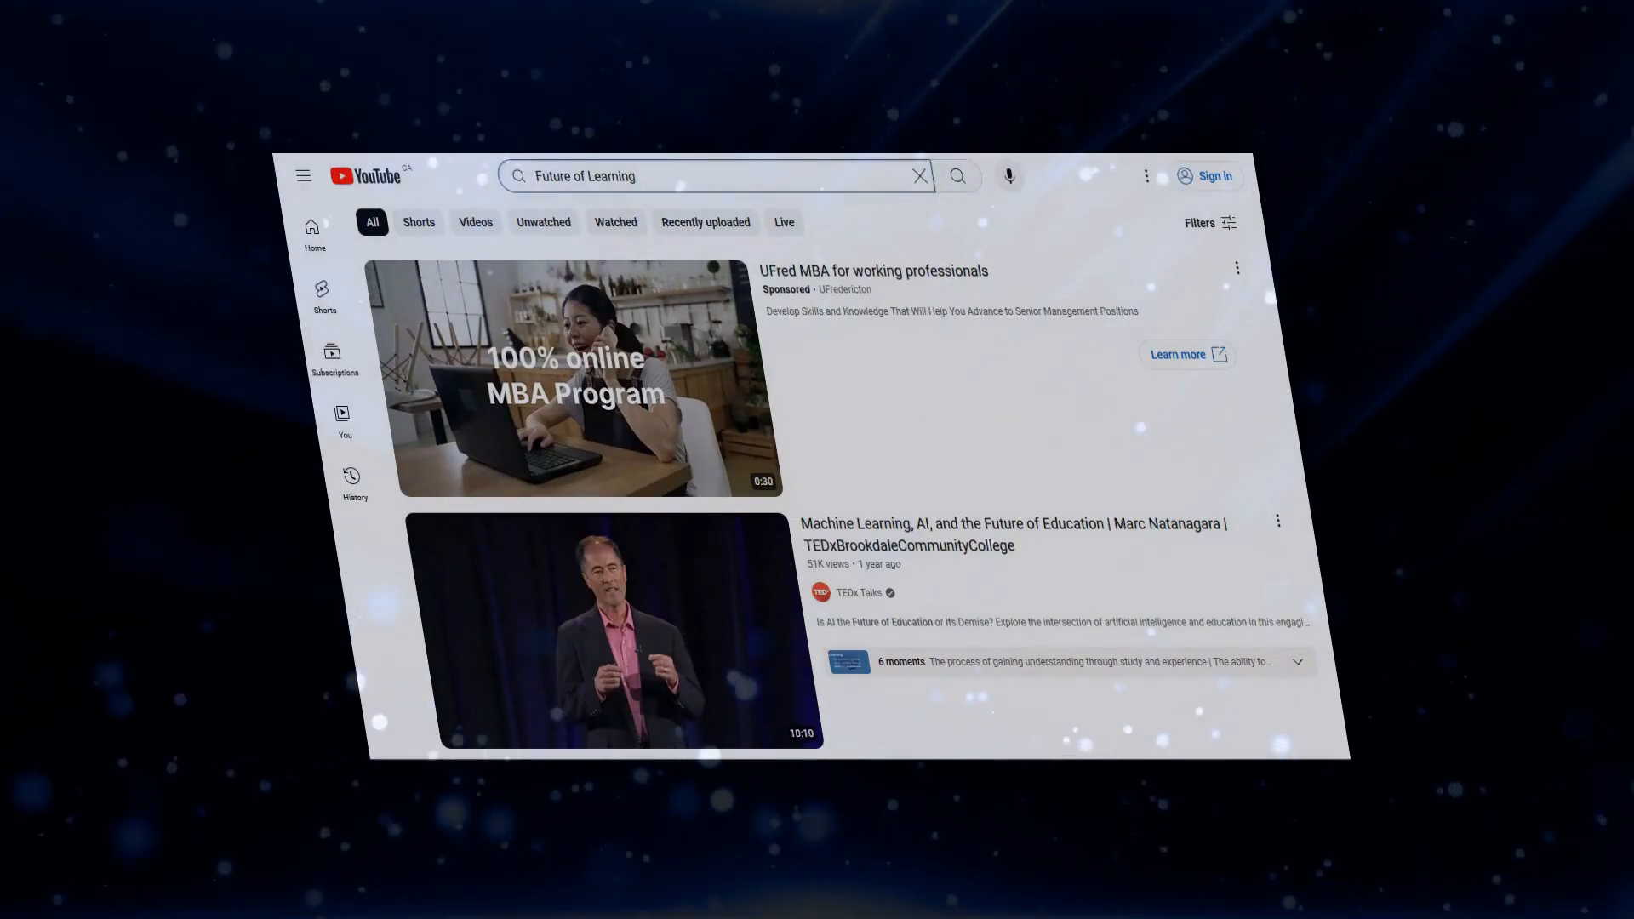
scroll(down, 3)
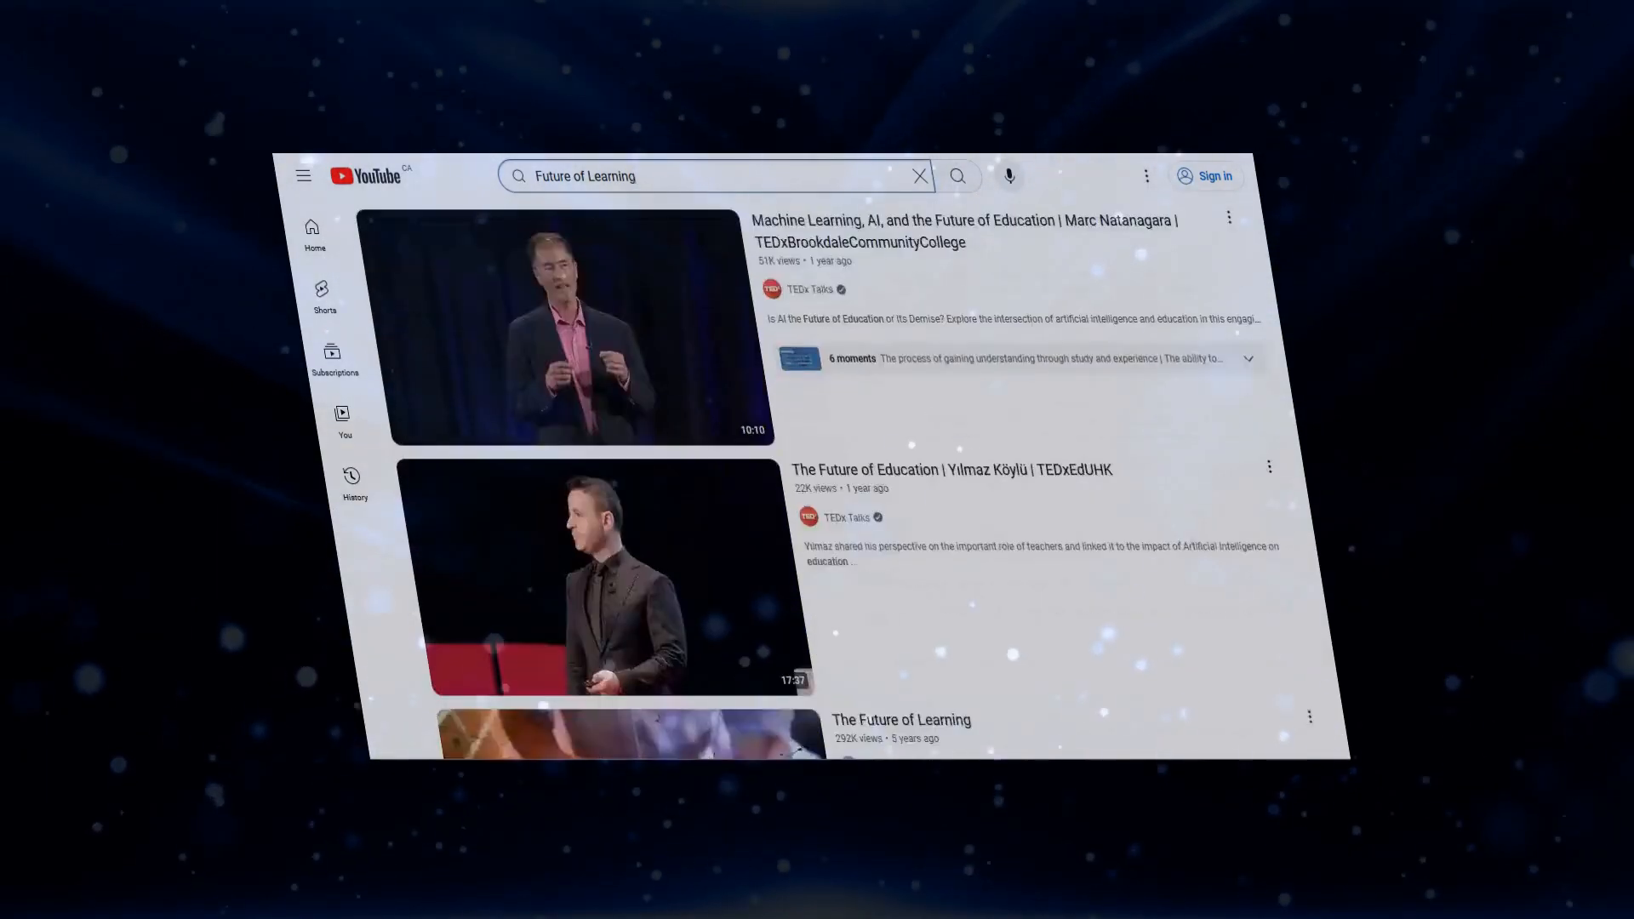
scroll(down, 3)
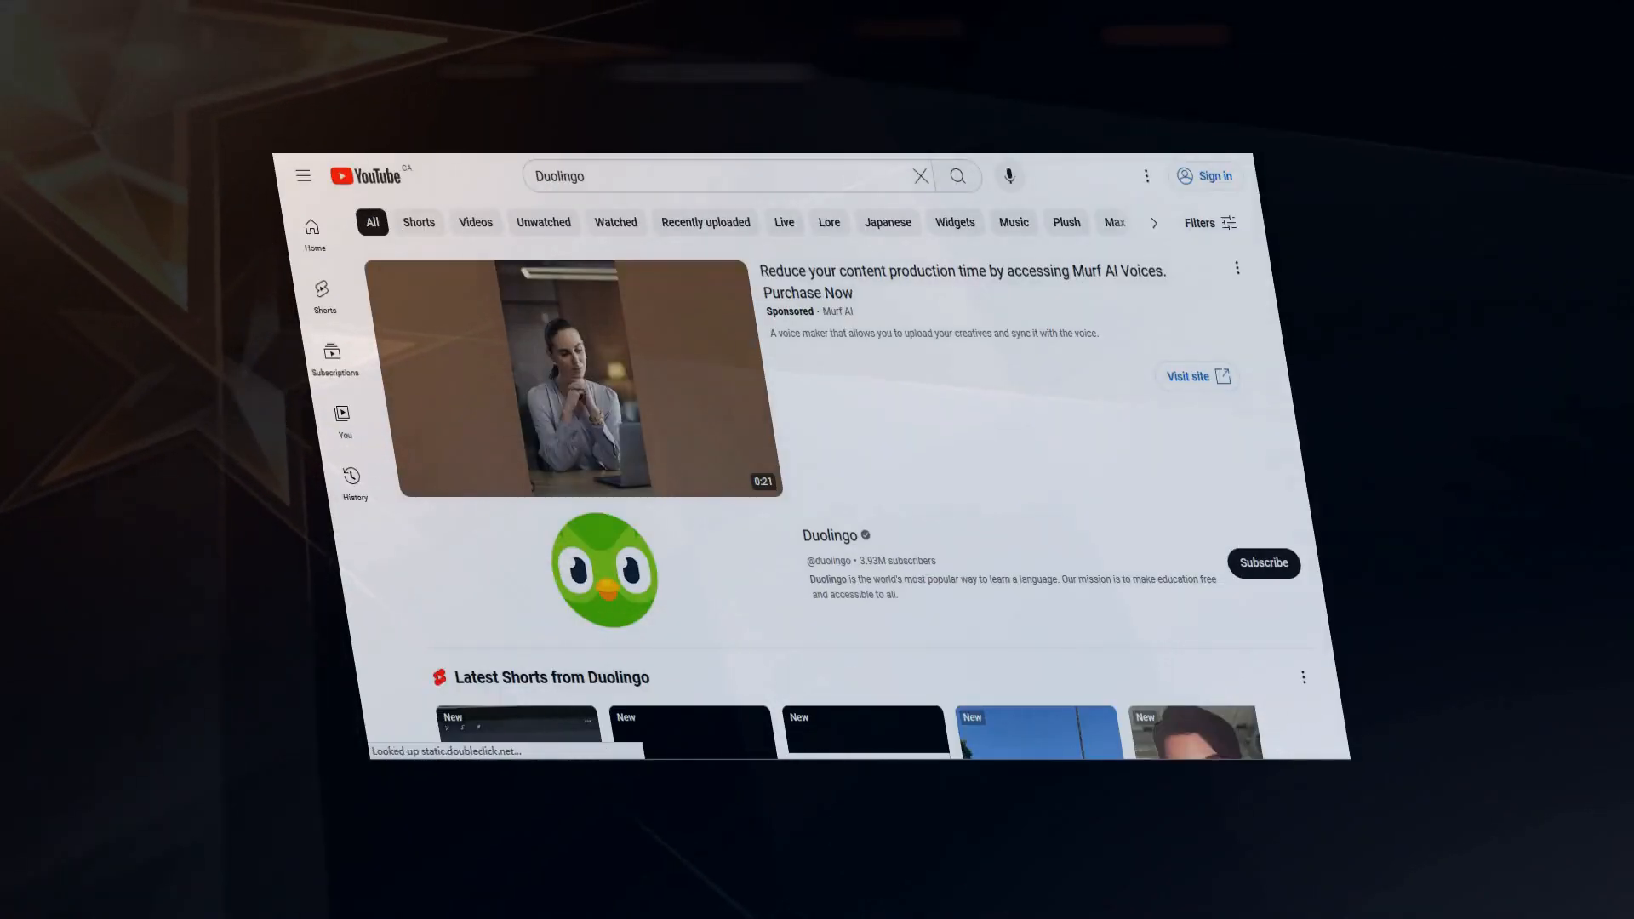
- Search YouTube for 'AI Conversations' and scroll down to the related Shorts
click(718, 175)
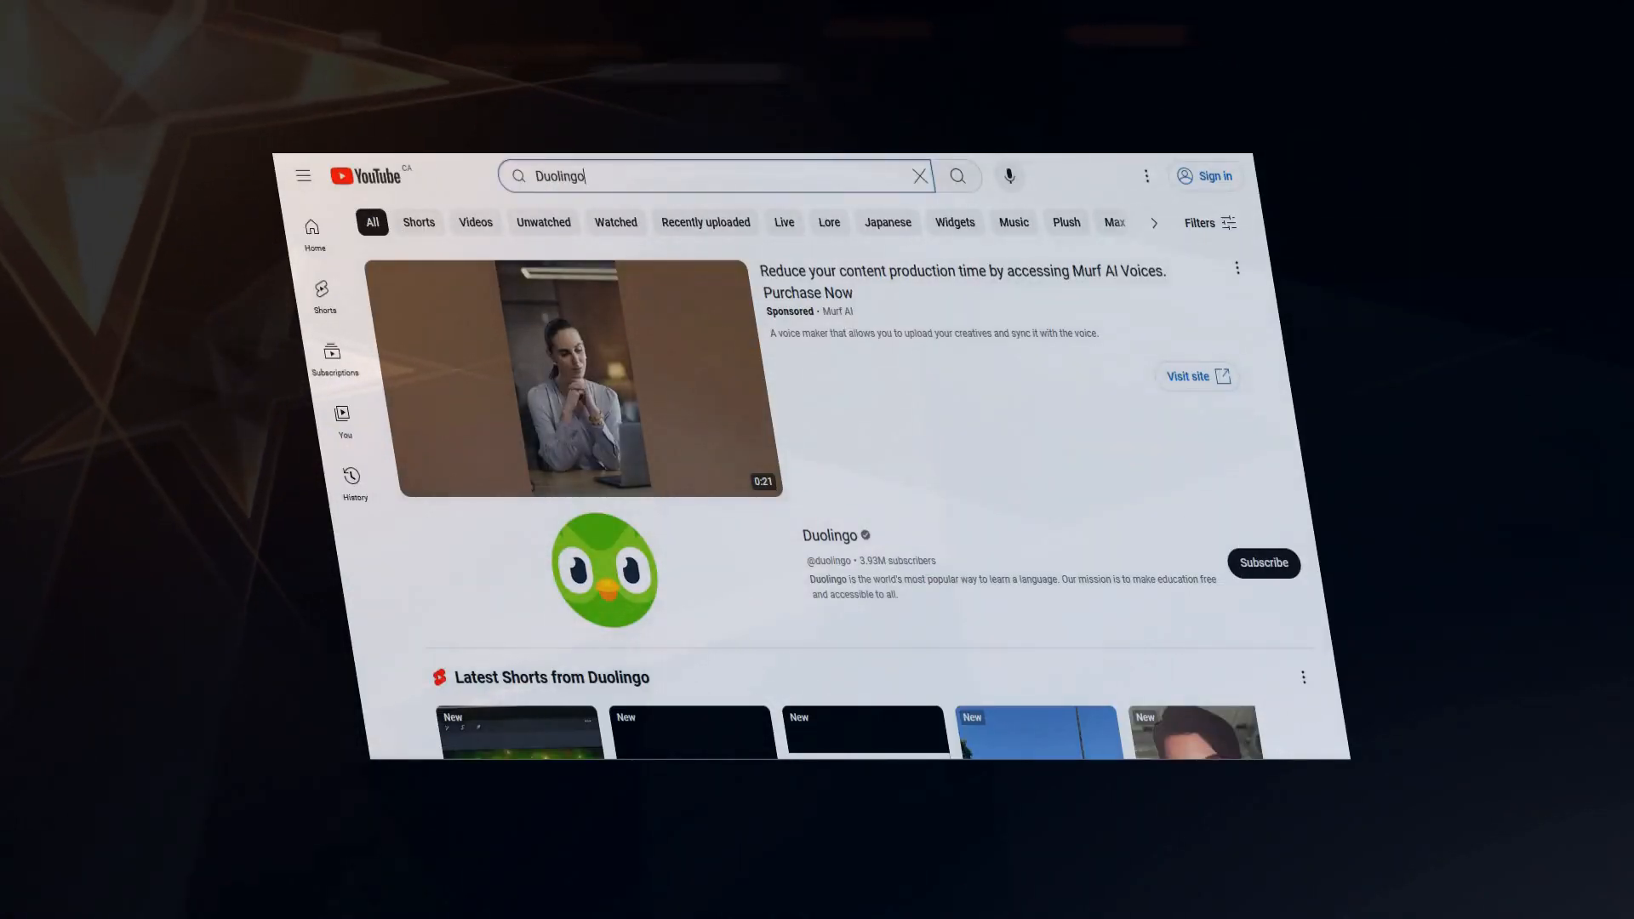
scroll(down, 3)
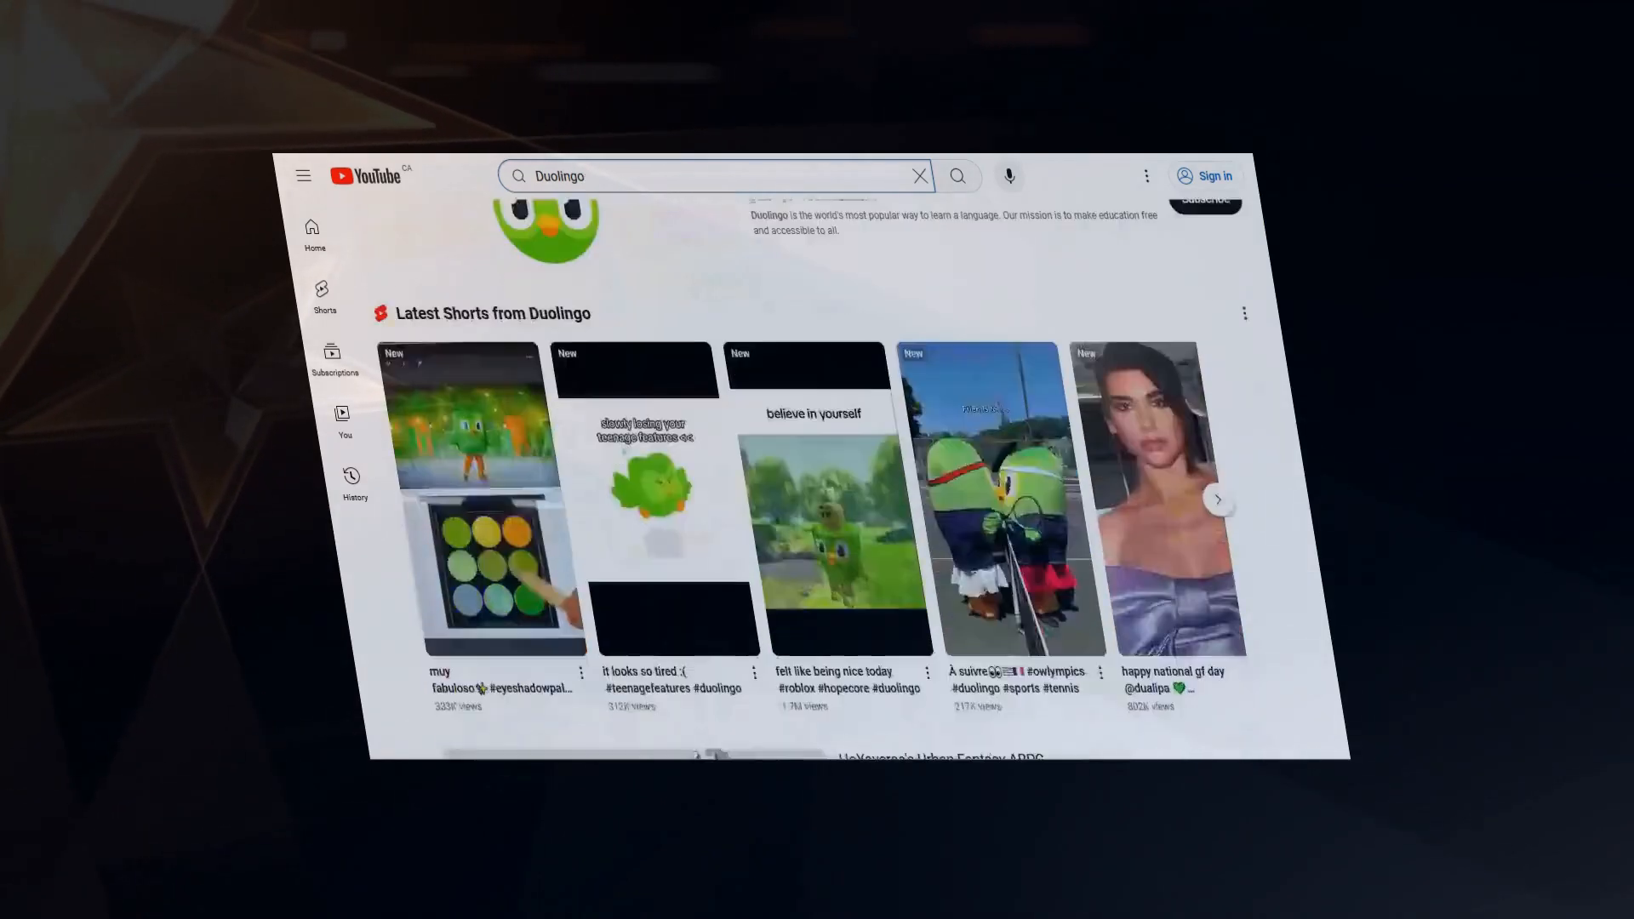
scroll(down, 3)
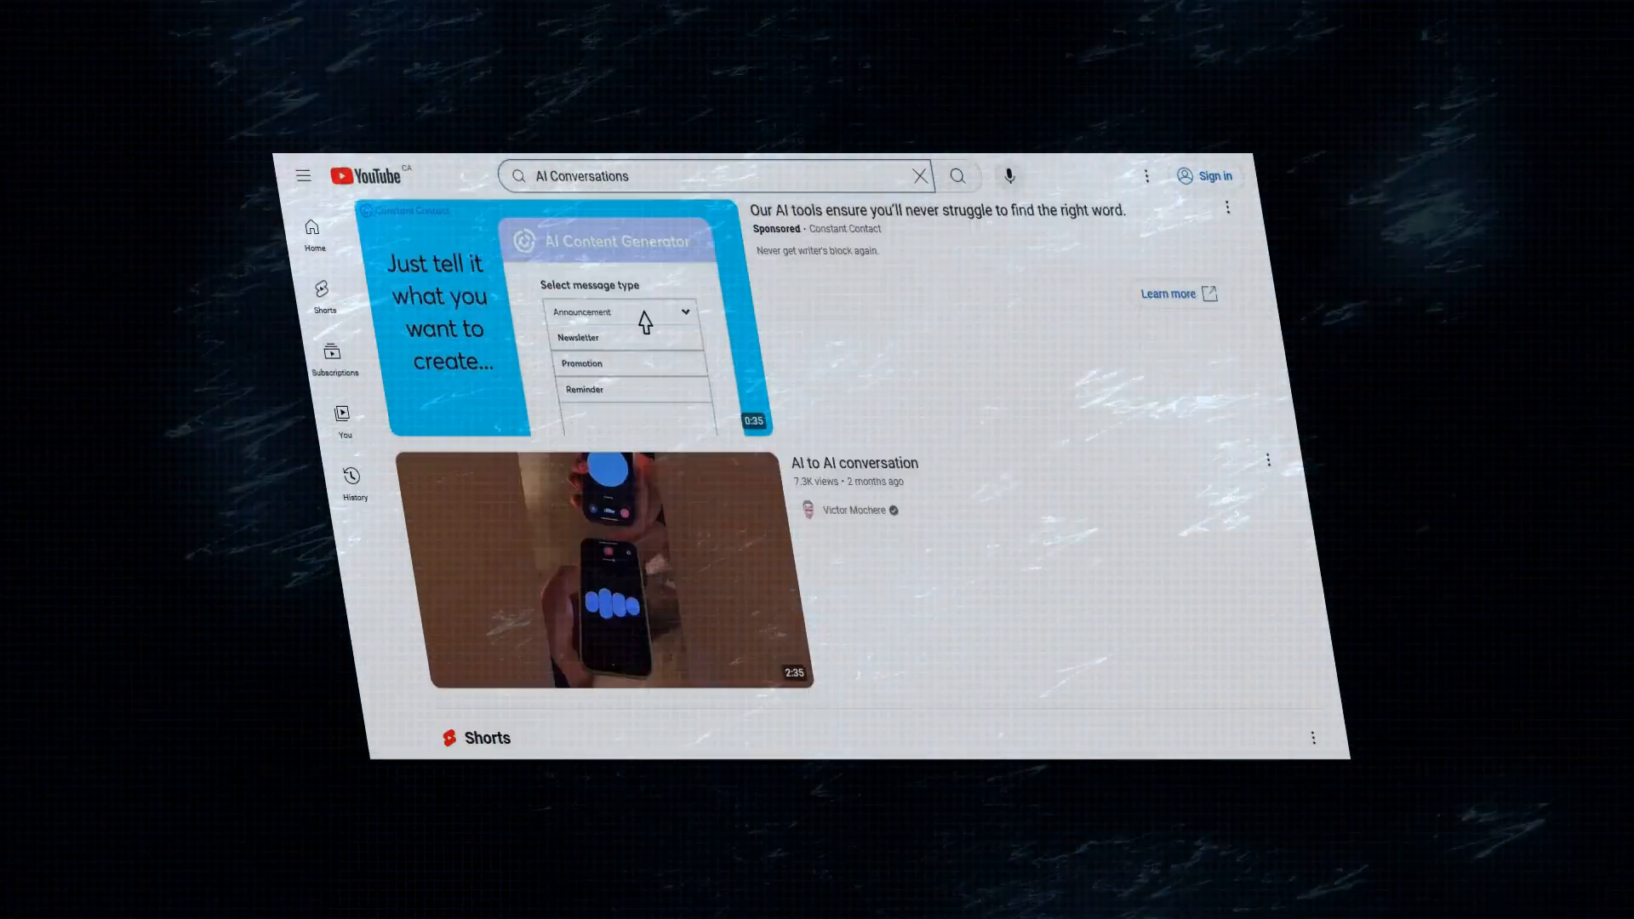
scroll(down, 3)
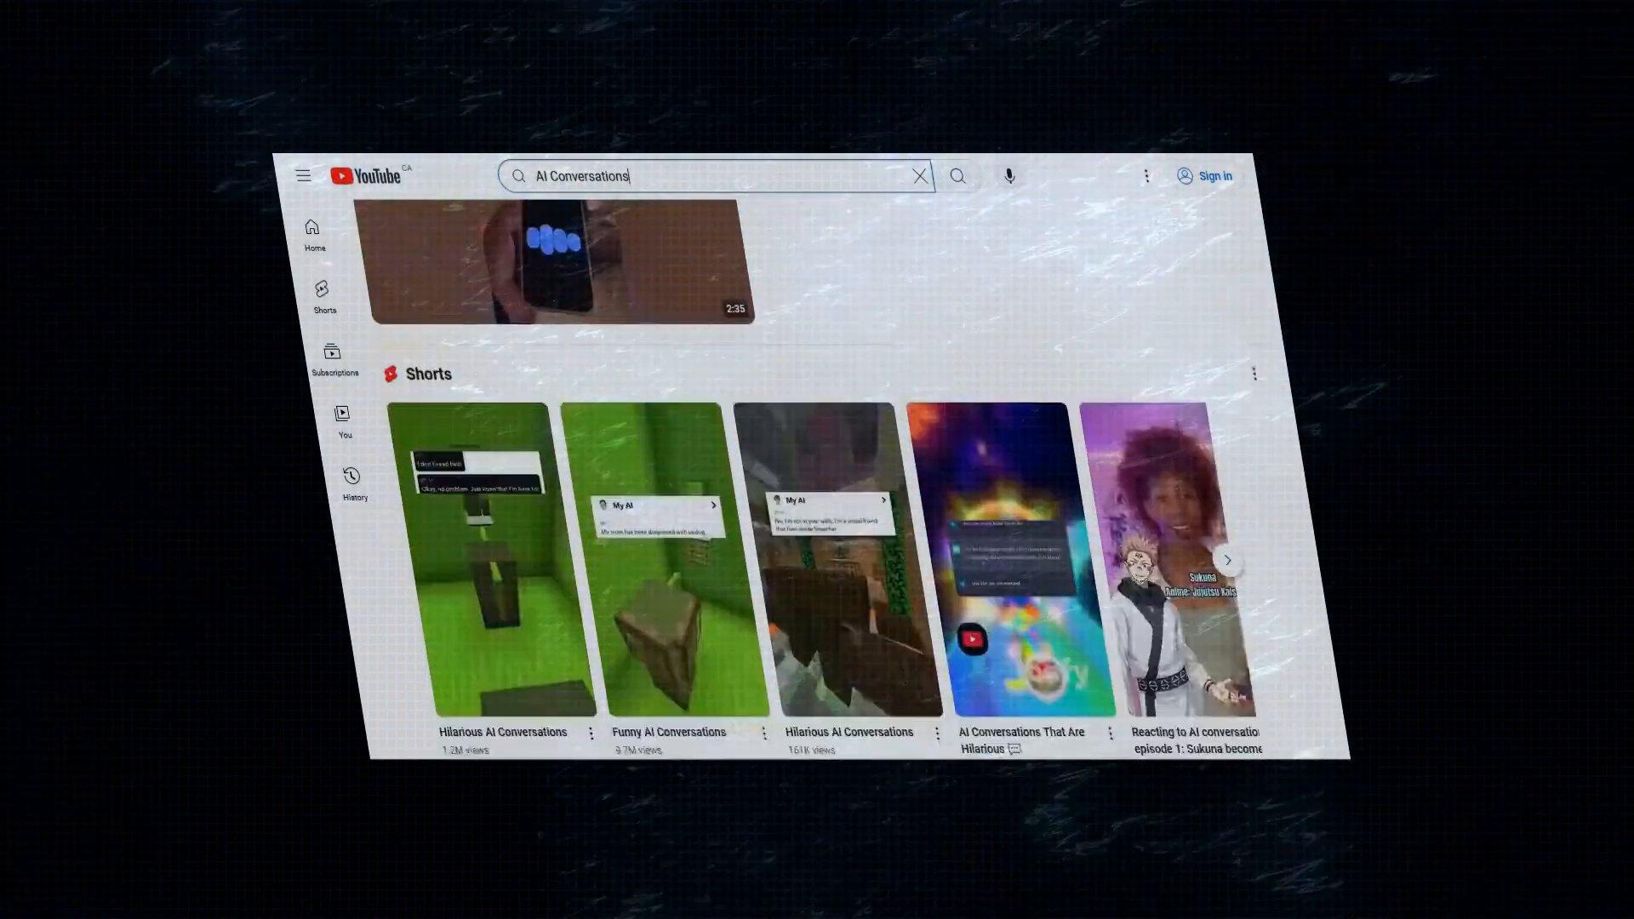